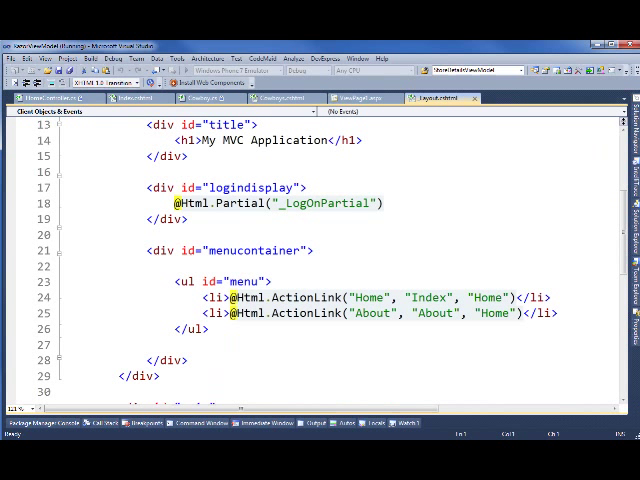
pyautogui.scroll(-3)
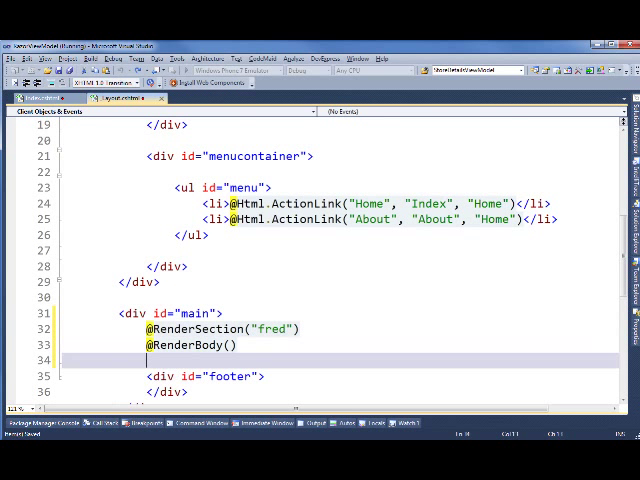
pyautogui.write('@RenderSection("bob")')
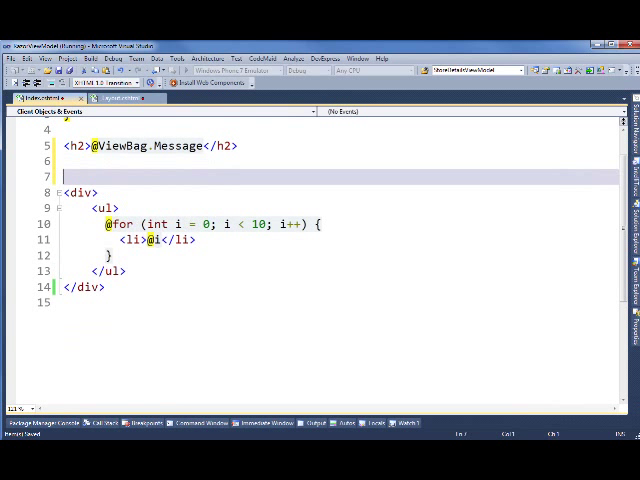
pyautogui.write('@')
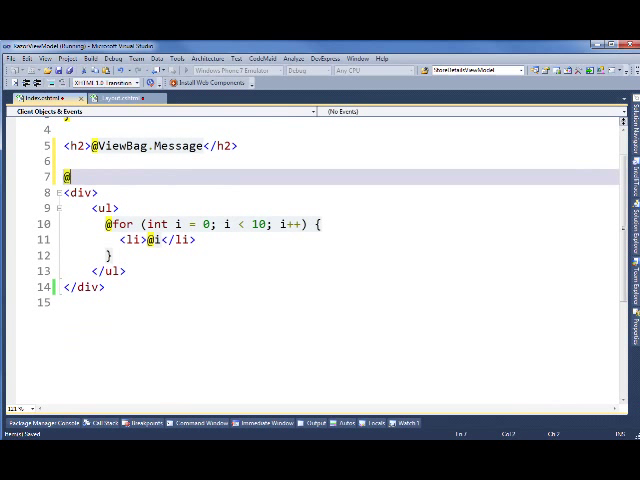
pyautogui.write('section bob')
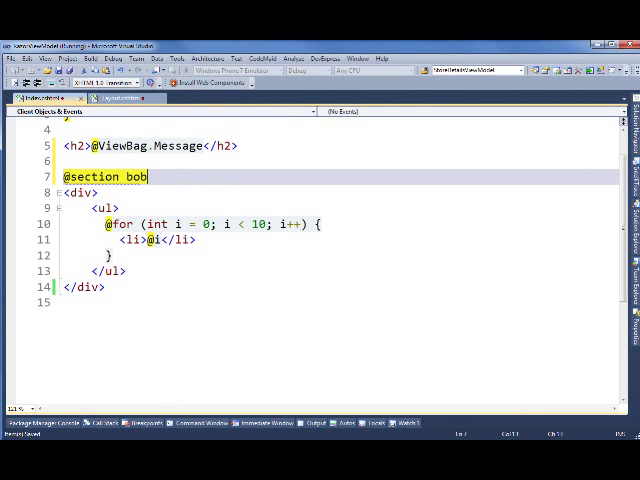
pyautogui.write('{')
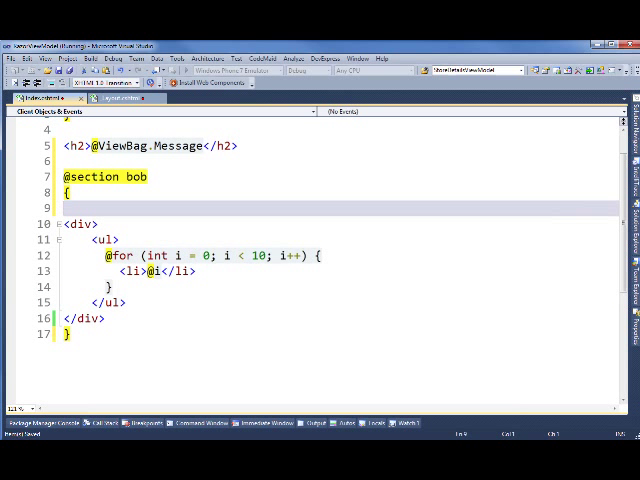
pyautogui.write('<p>Watch </p>')
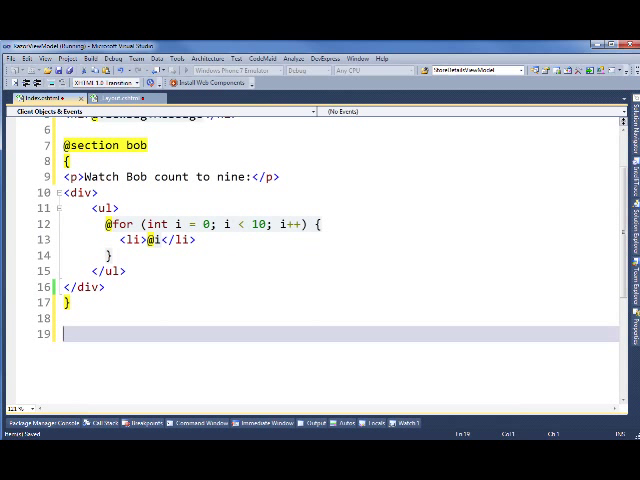
pyautogui.write('@section fred')
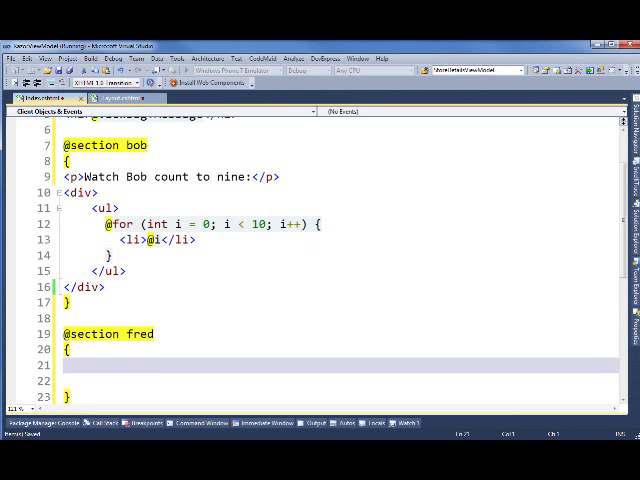
pyautogui.write('<p')
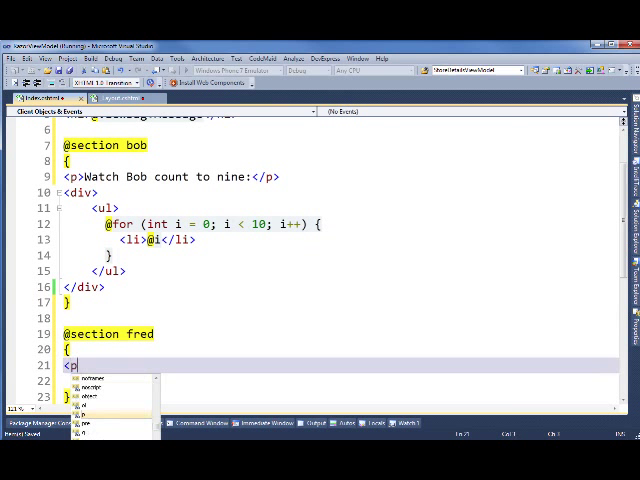
pyautogui.write('I am Fr')
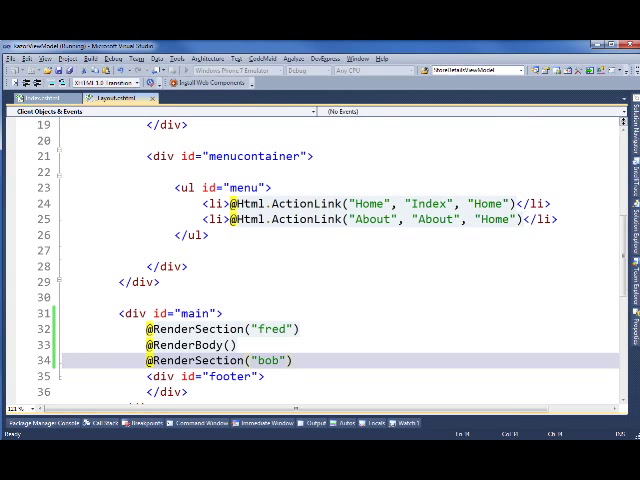
pyautogui.click(296, 360)
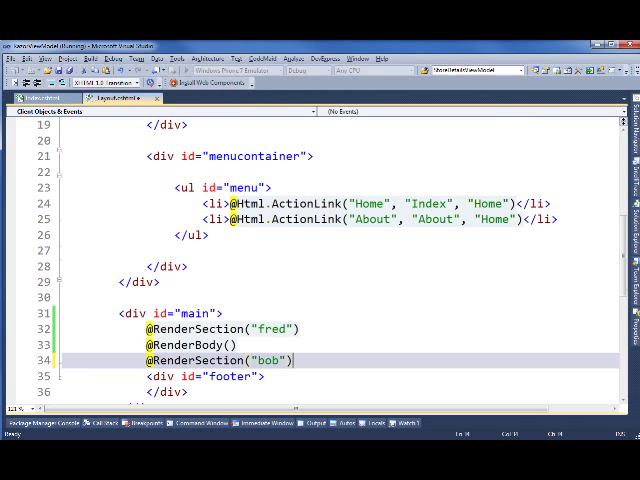
pyautogui.write('@RenderSection("absent")')
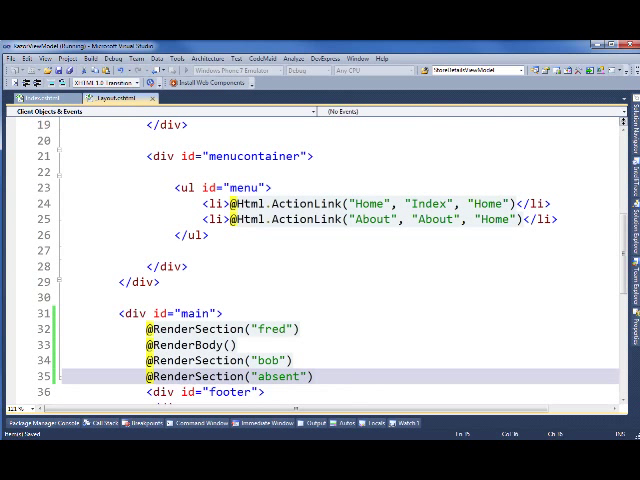
# - Pass false as the second argument so RenderSection("absent") is not required
pyautogui.write(',')
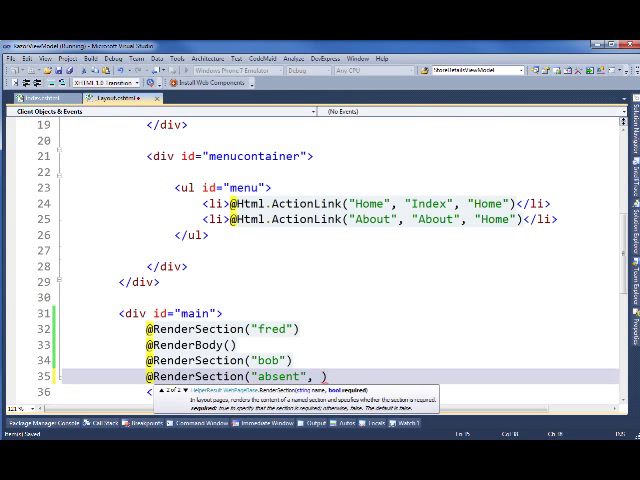
pyautogui.write('false')
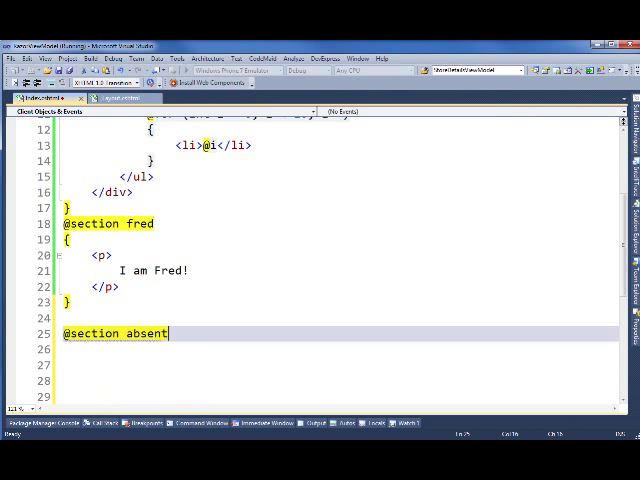
# - Fill the absent section with the paragraph "I am no longer absent. Sorry about that."
pyautogui.write('{')
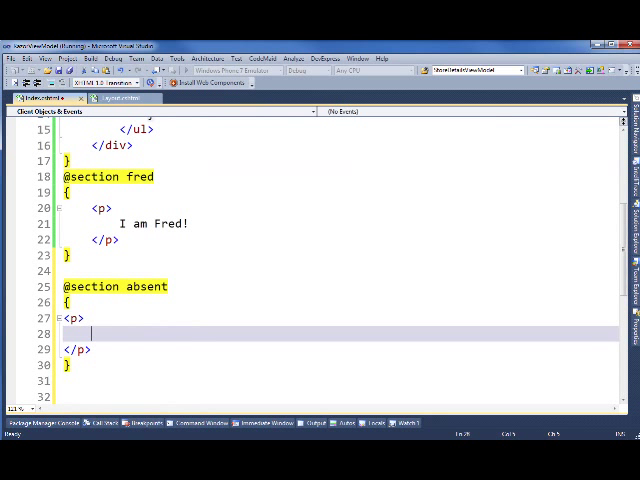
pyautogui.write('I am no longe')
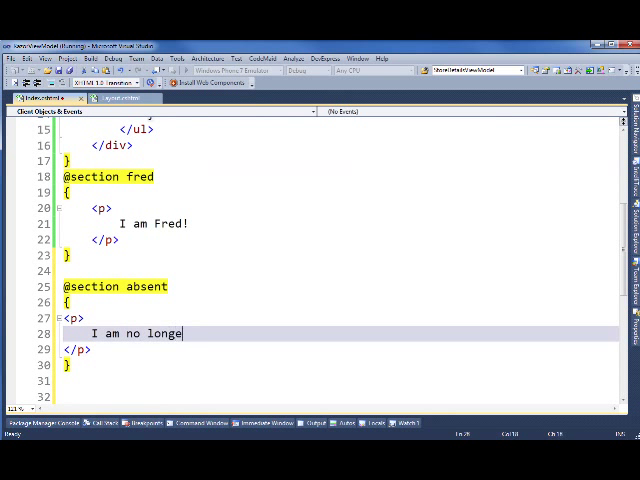
pyautogui.write('r absent.')
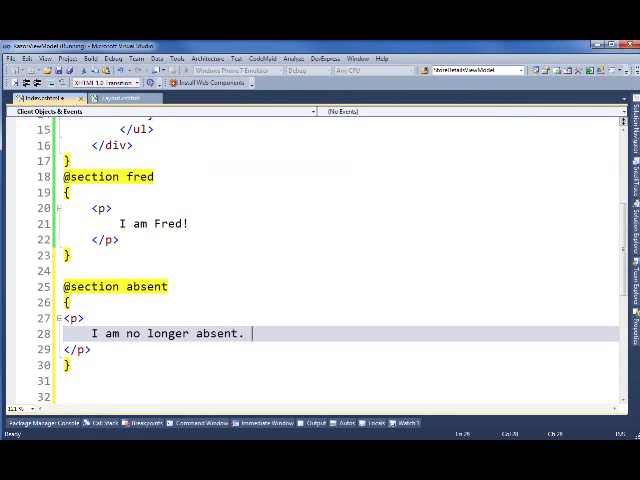
pyautogui.write('Sorry about that')
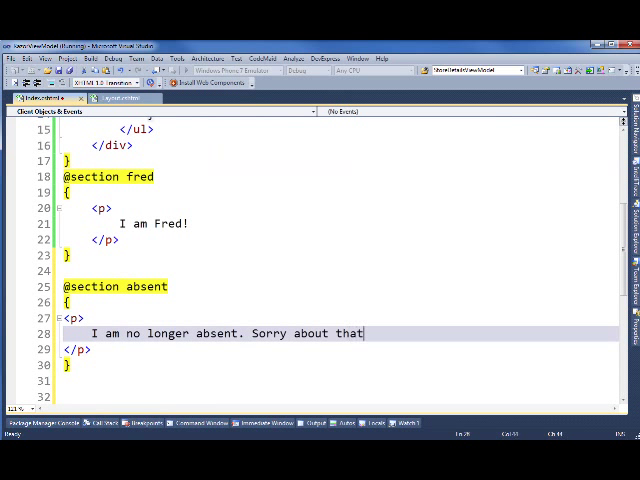
pyautogui.write('.')
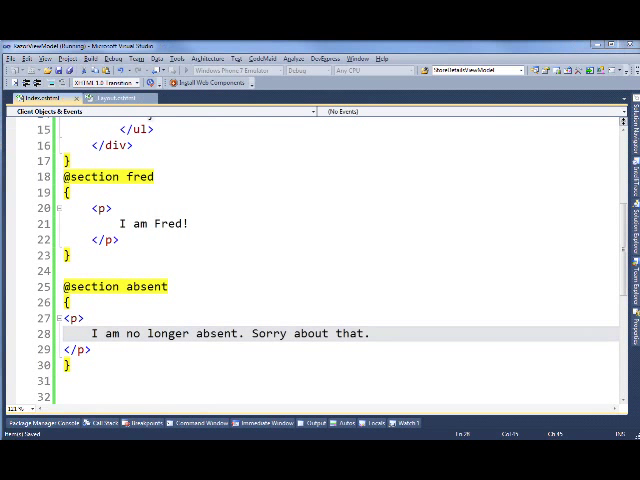